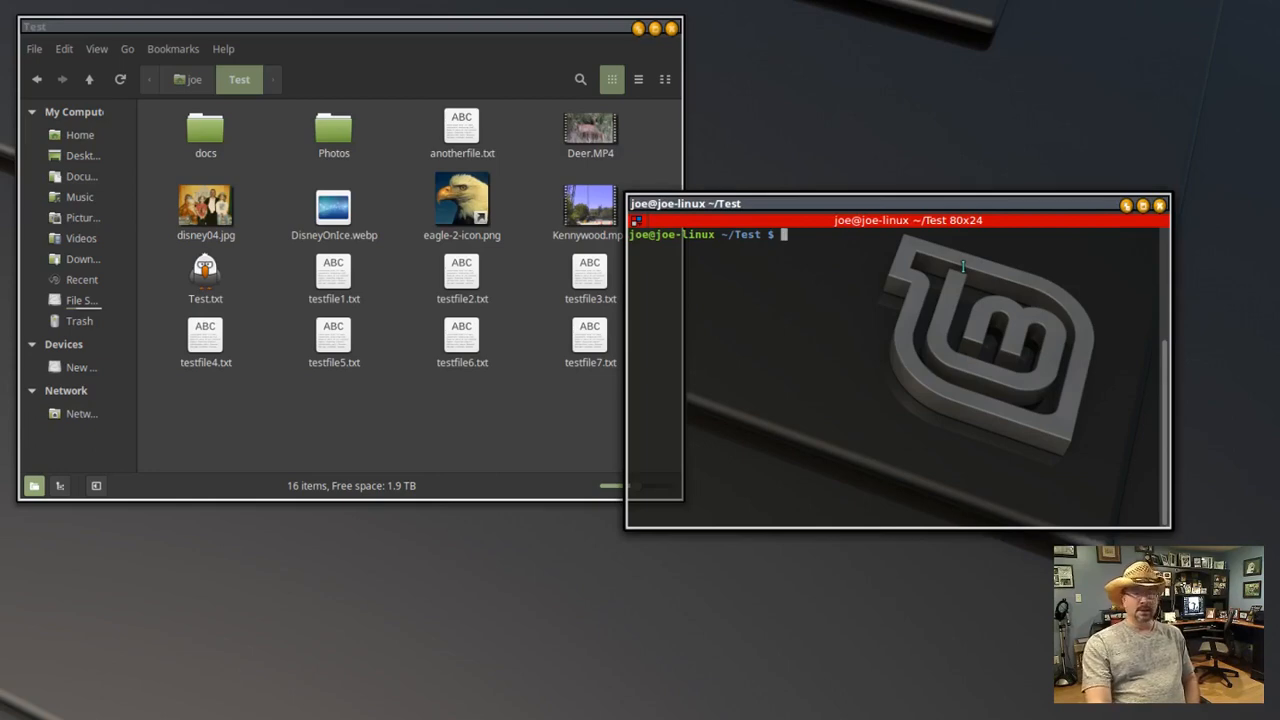
Step: Run stat testfile1.txt to show its current 2018 access, modify and change timestamps
type("s")
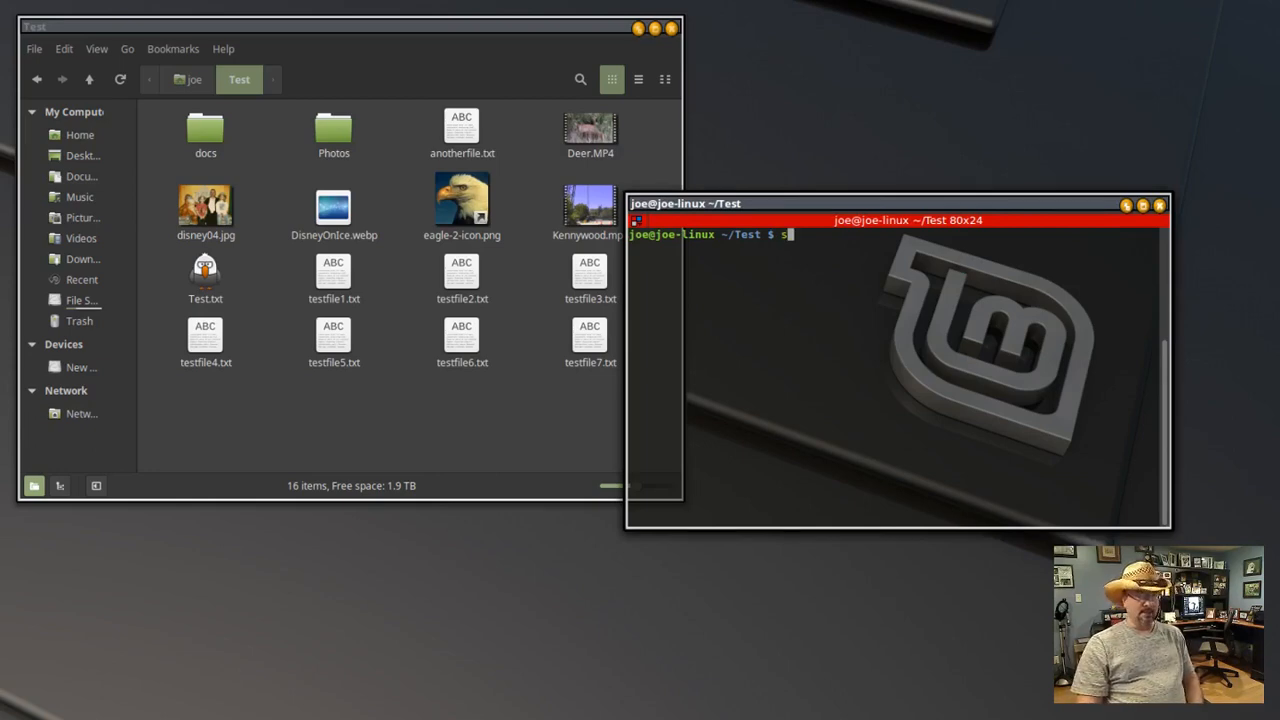
type("stat")
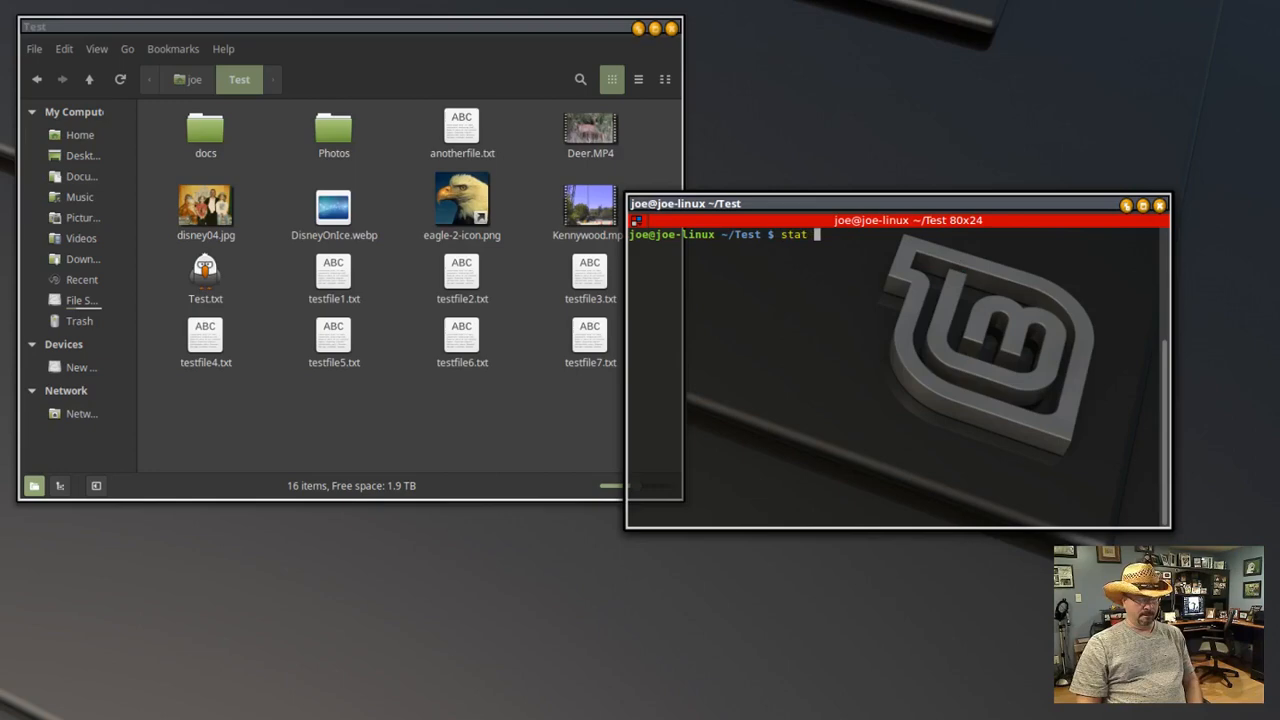
type("testfil")
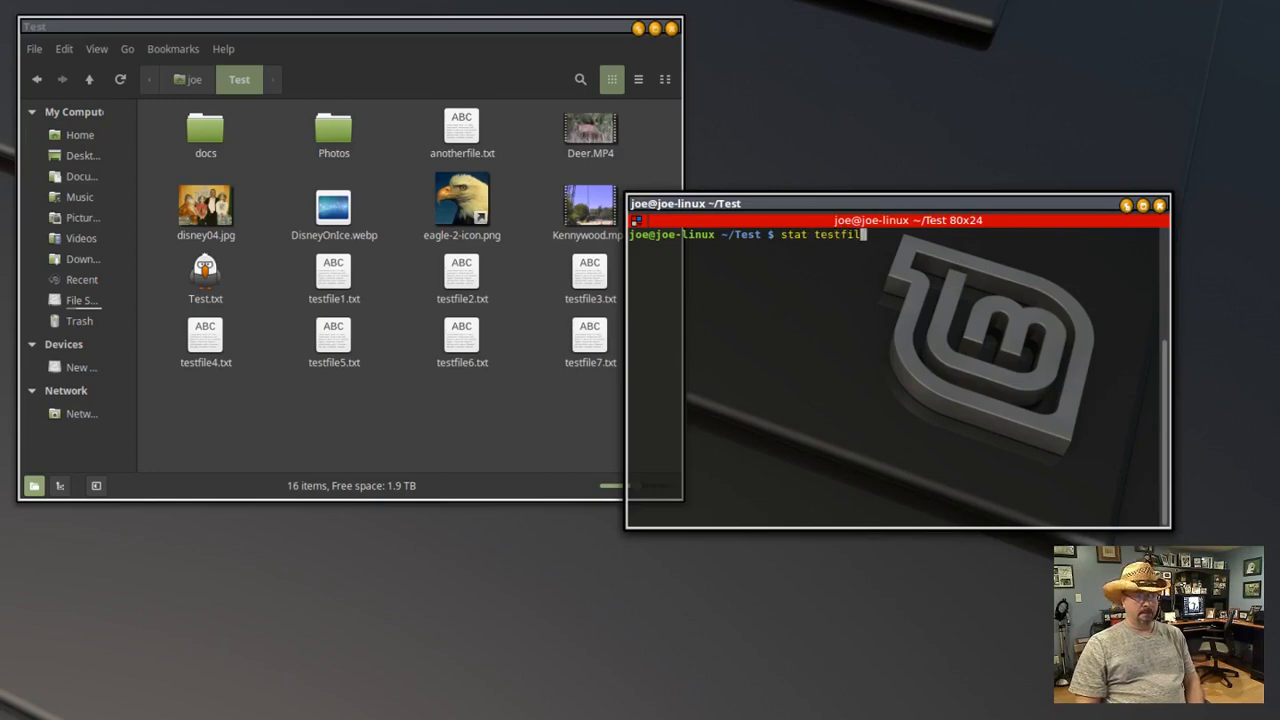
type("1.tx")
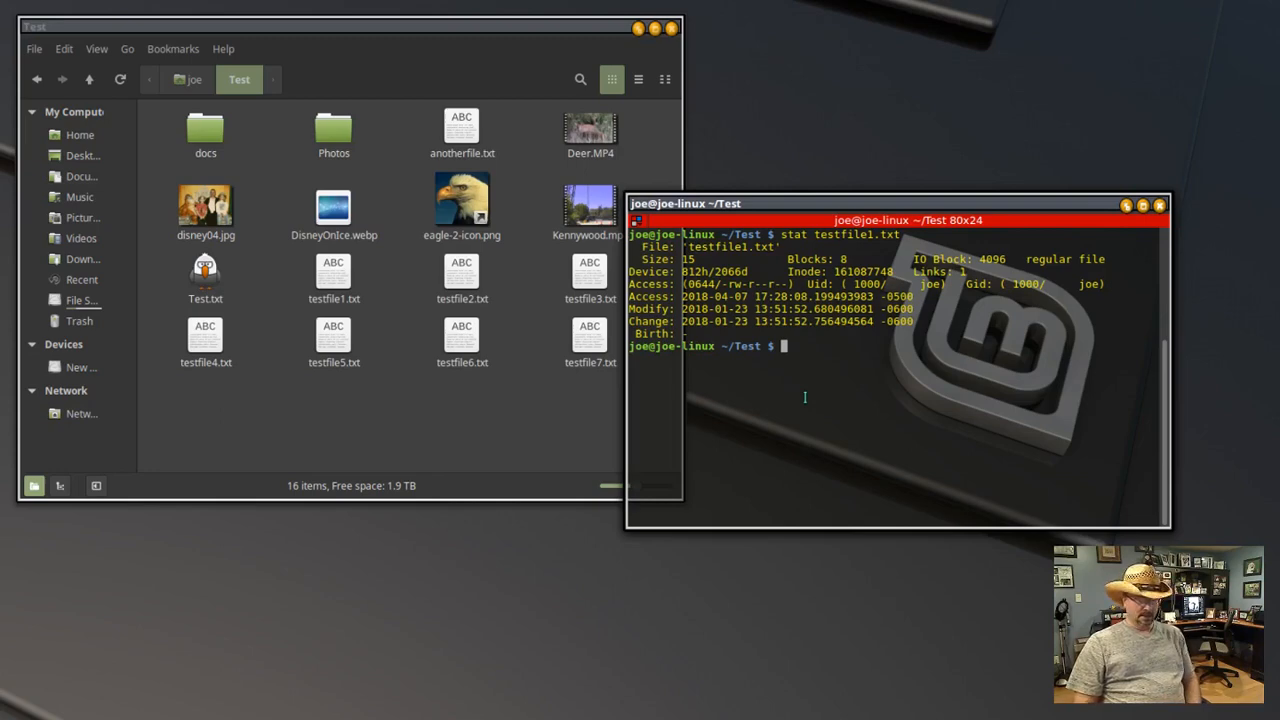
type("touch")
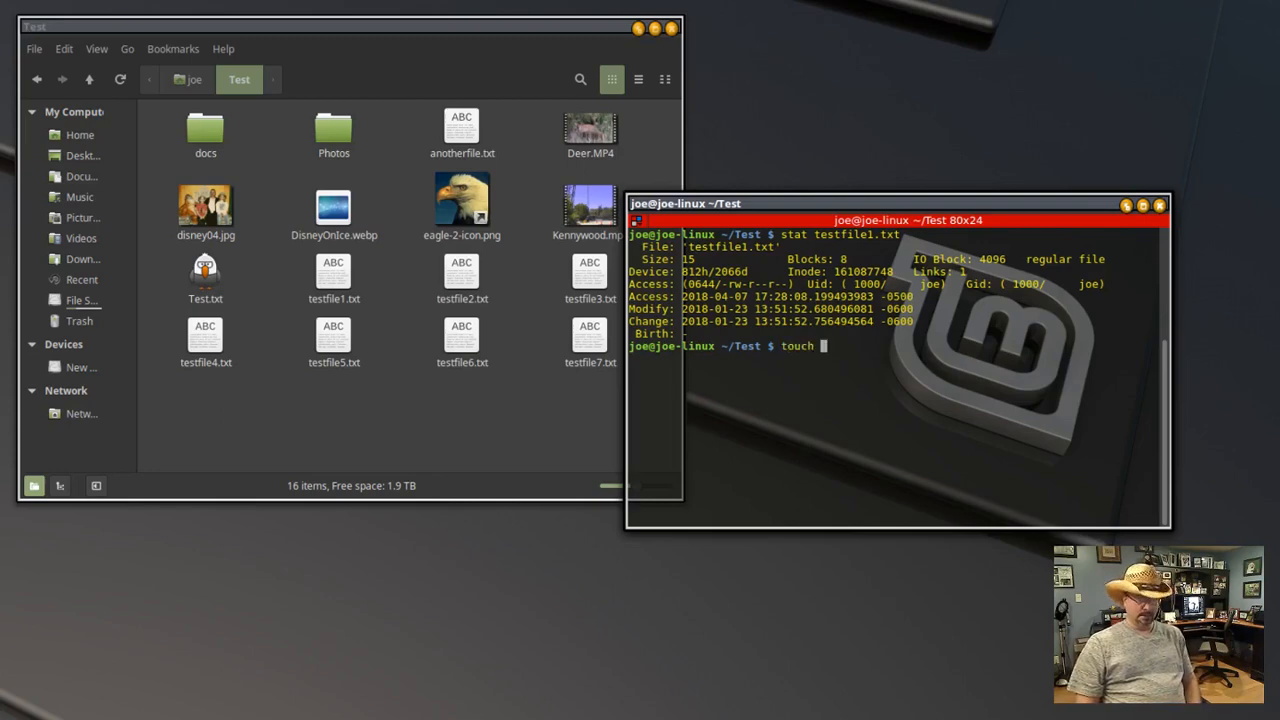
type("-c -t")
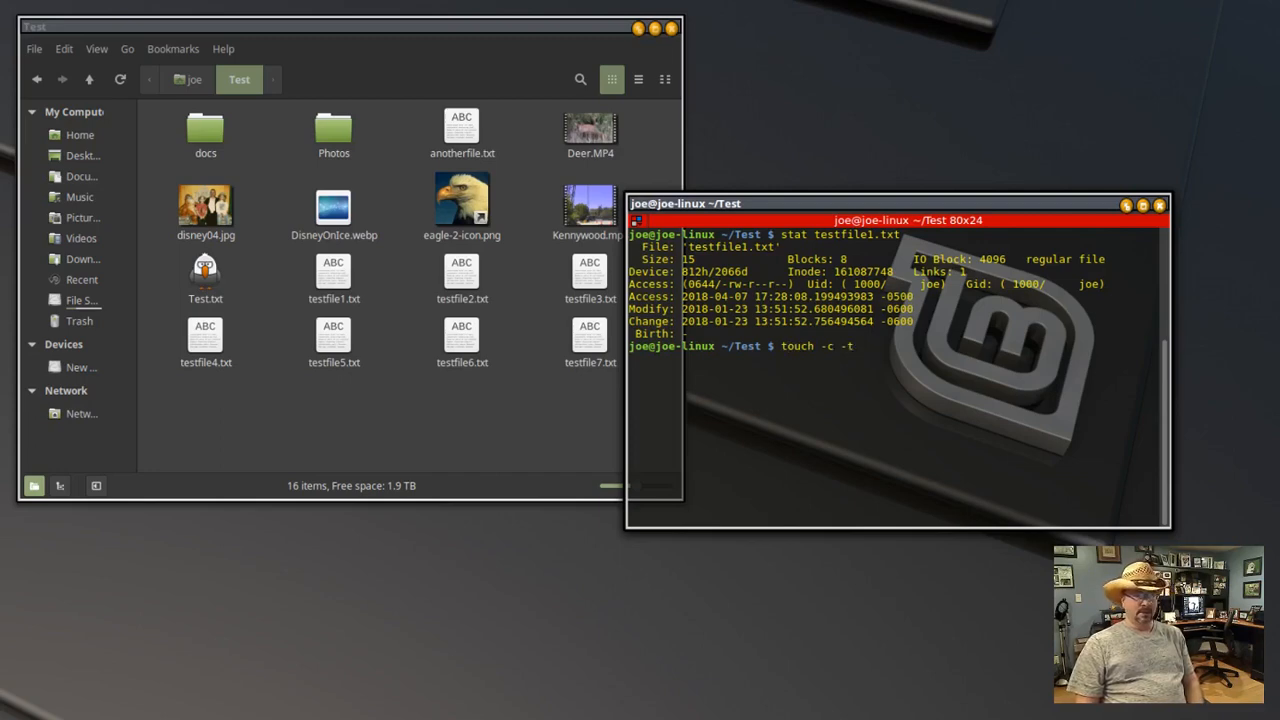
type("20")
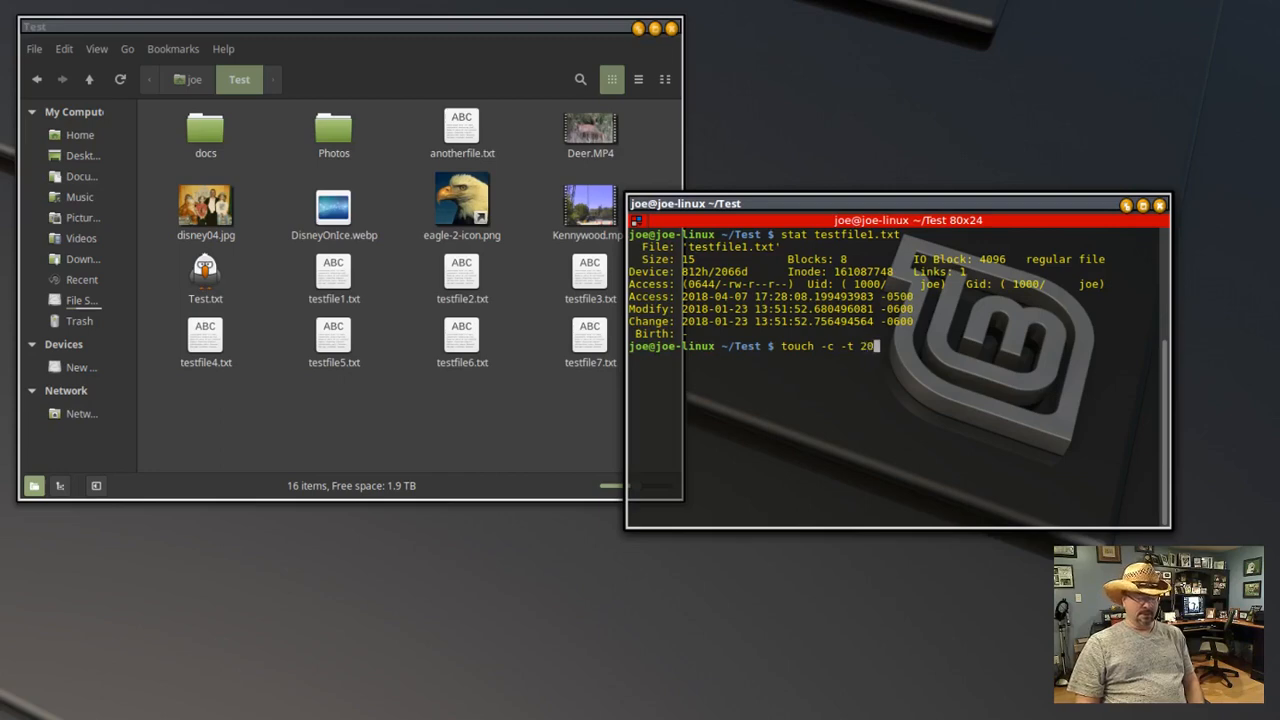
type("17")
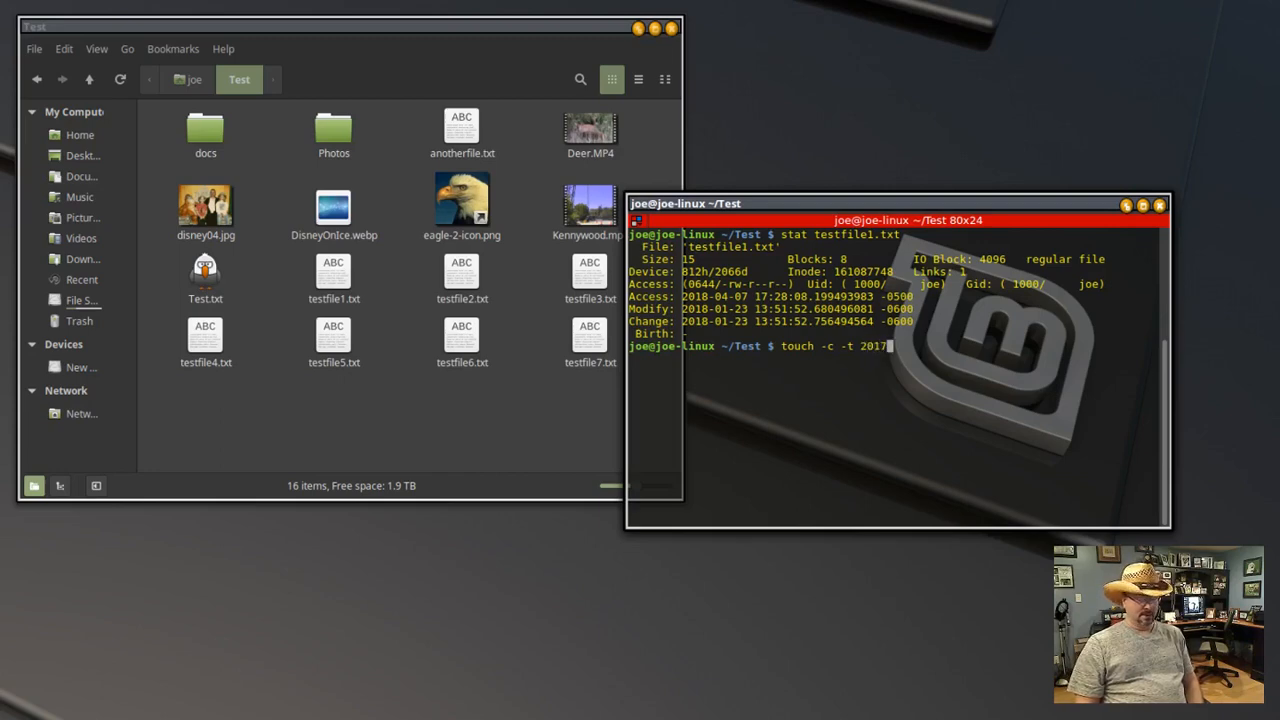
type("01")
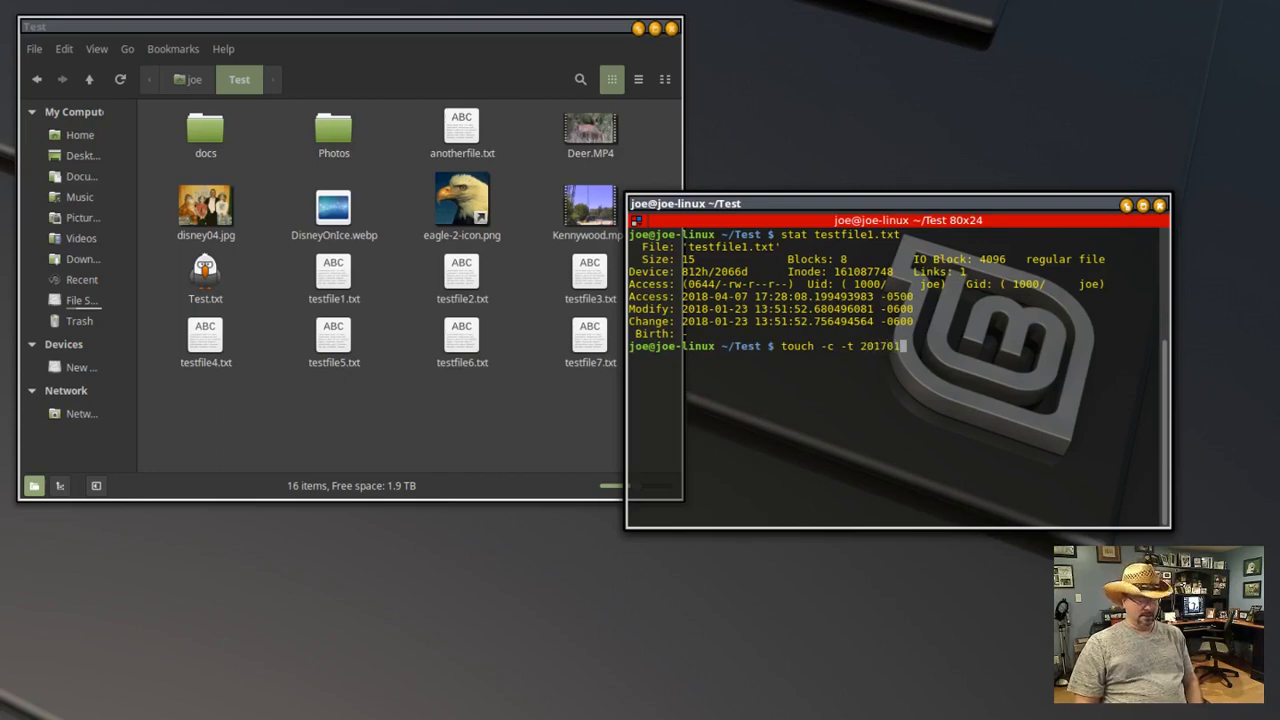
type("29")
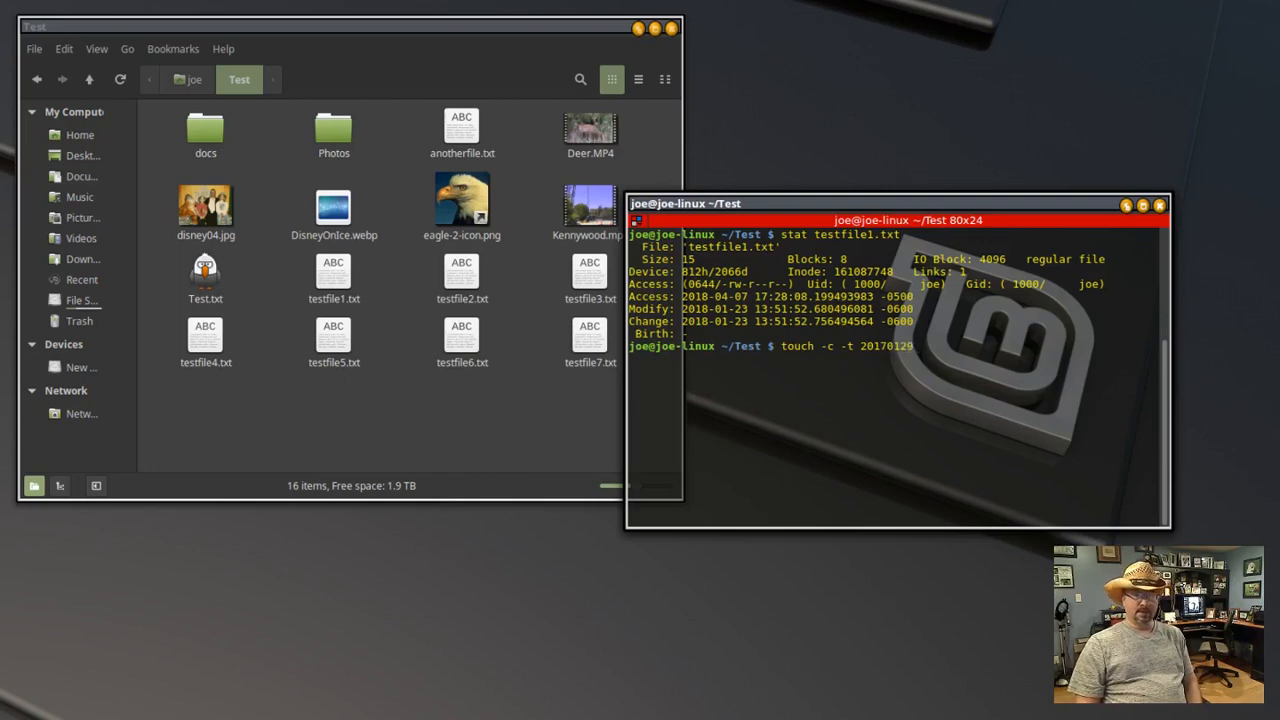
type("23")
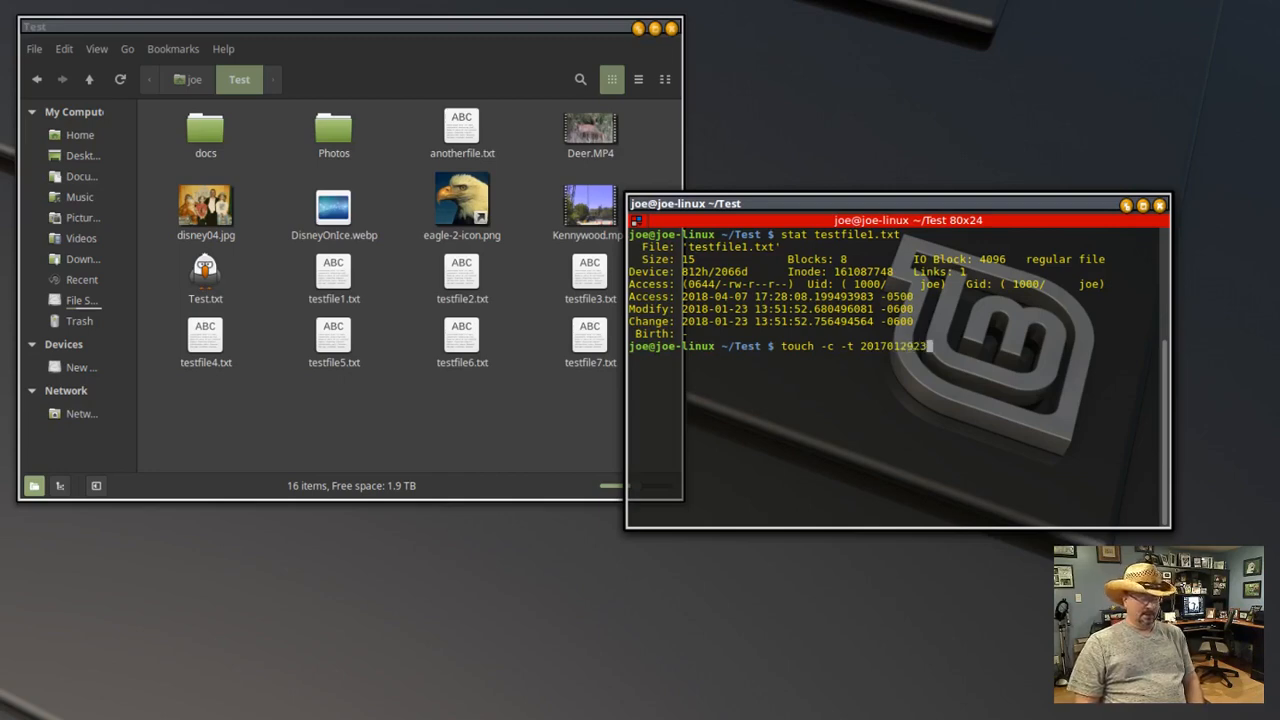
type("59")
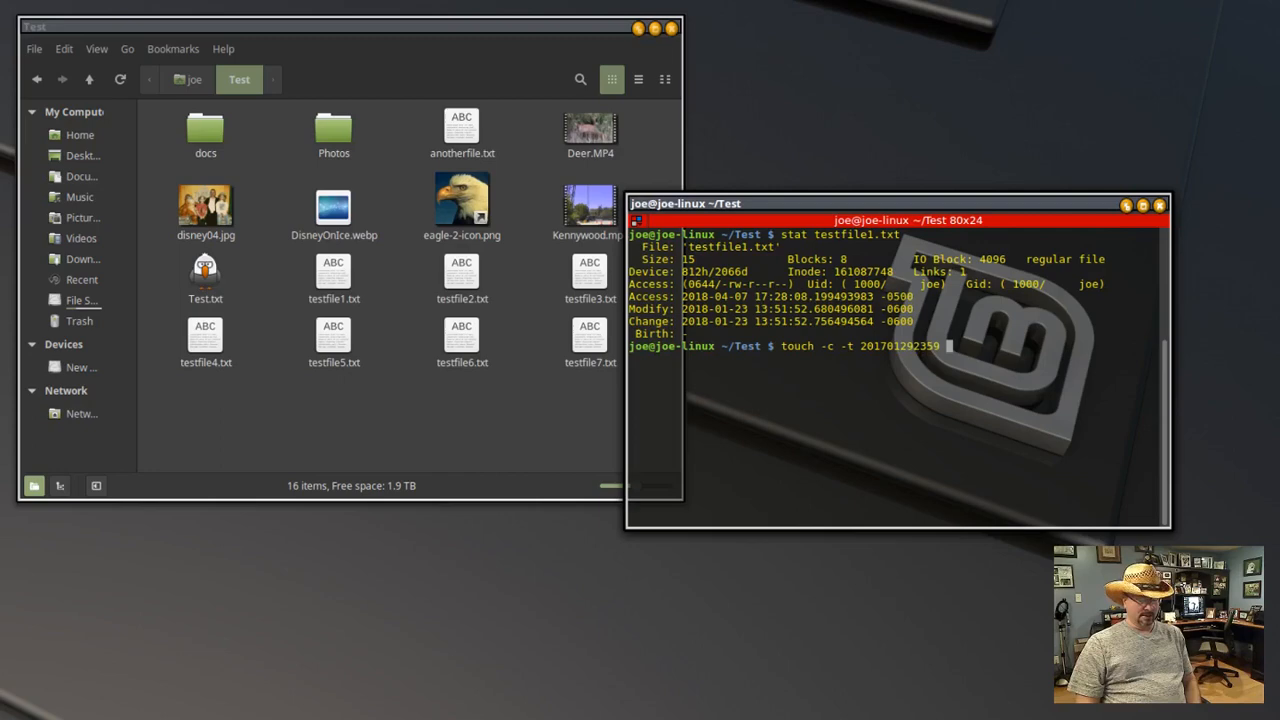
type("testfil")
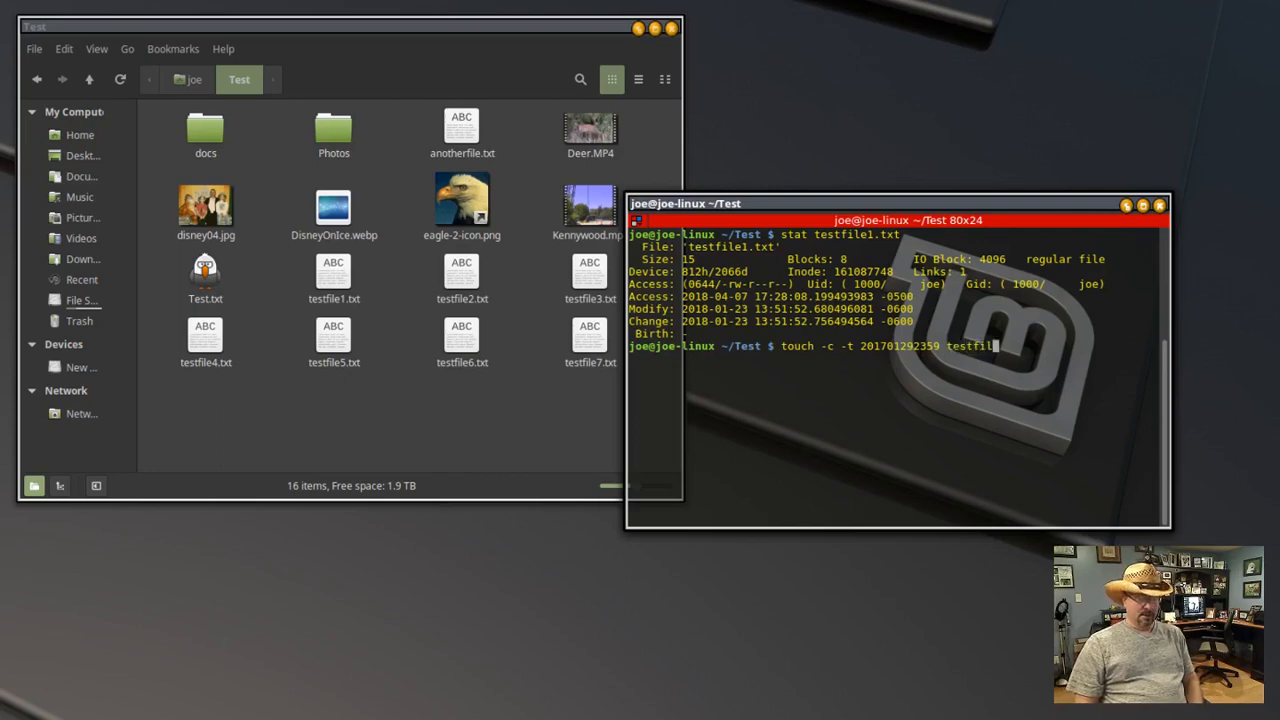
type("1")
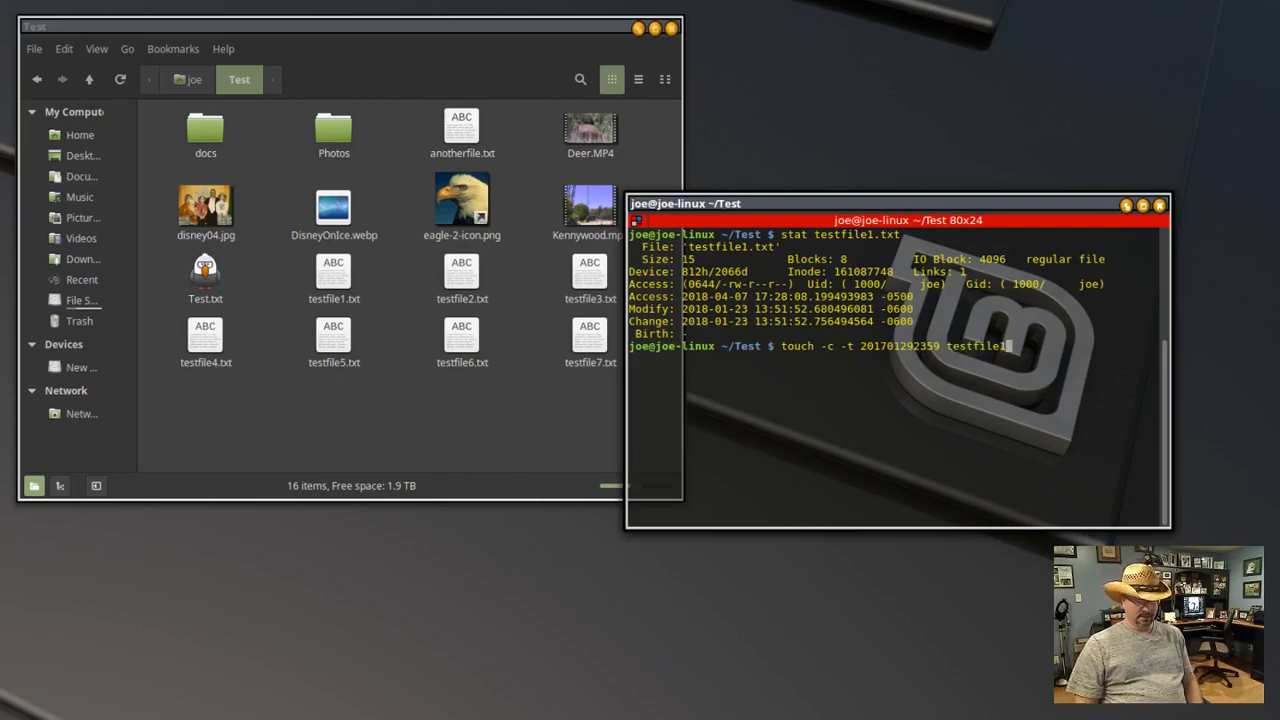
type(".txt")
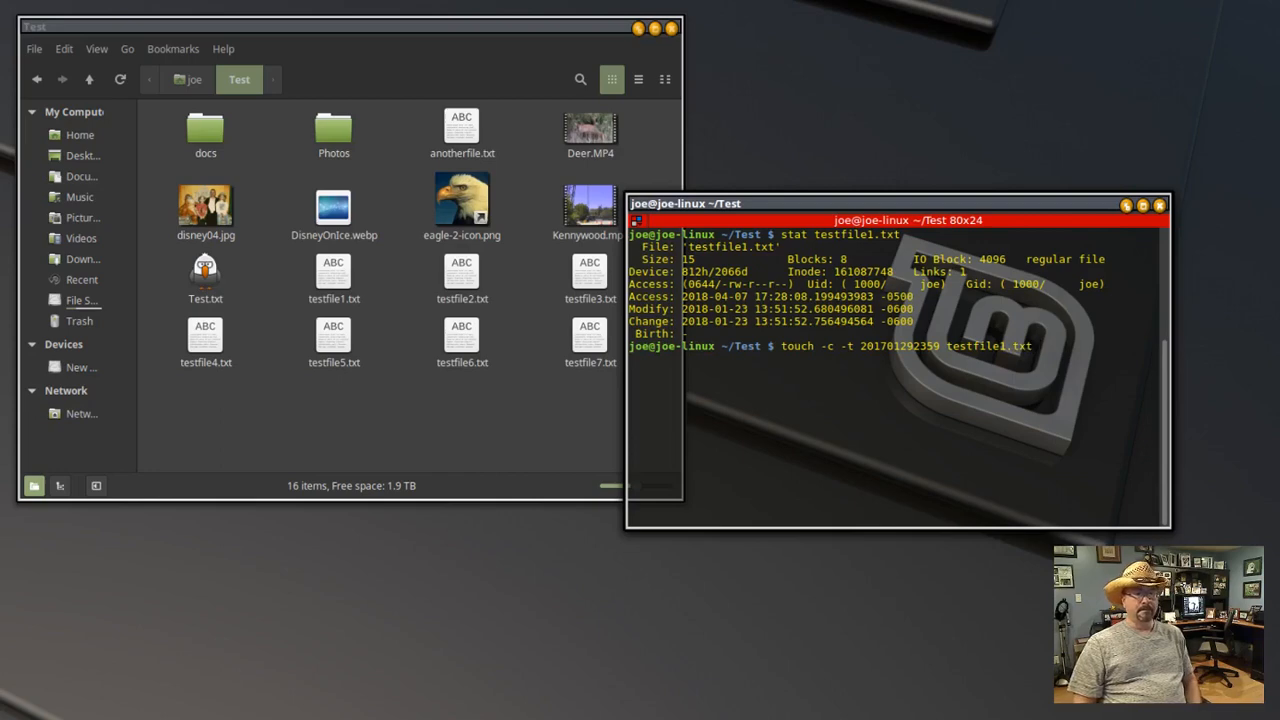
key("Return")
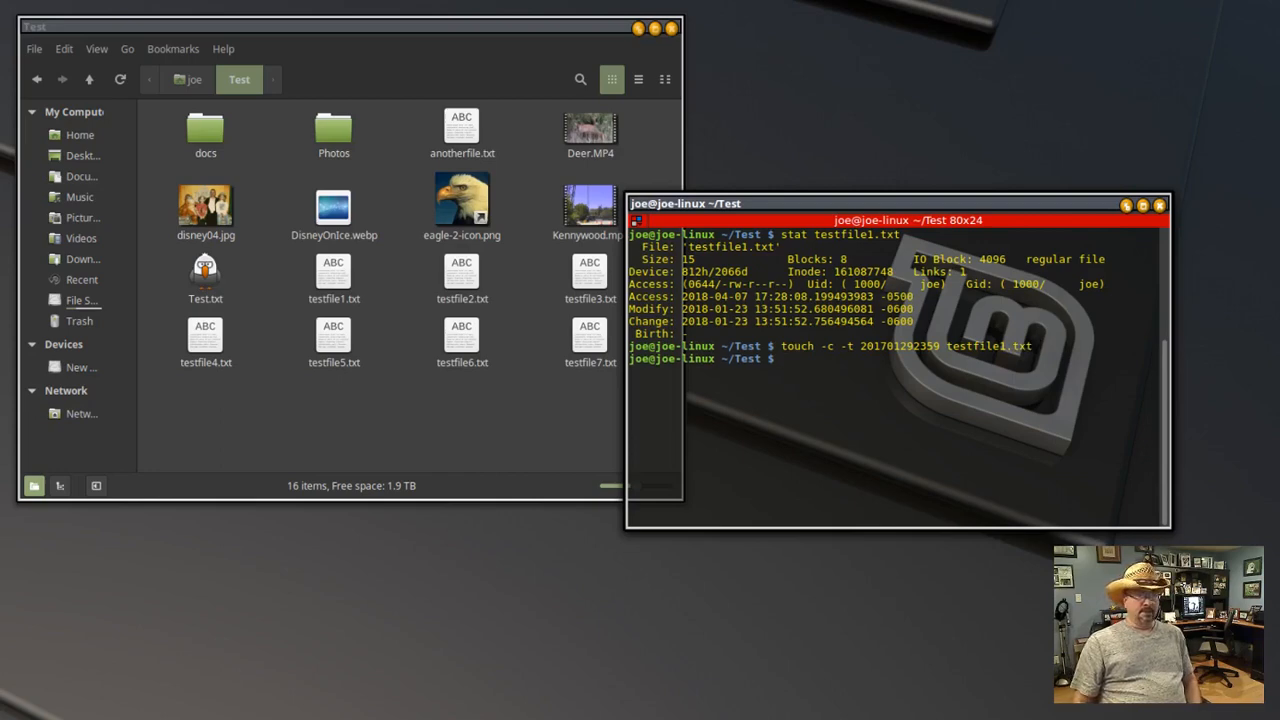
Step: Enter stat testfile1.txt again to verify the new timestamps
type("stat testfile1.txt")
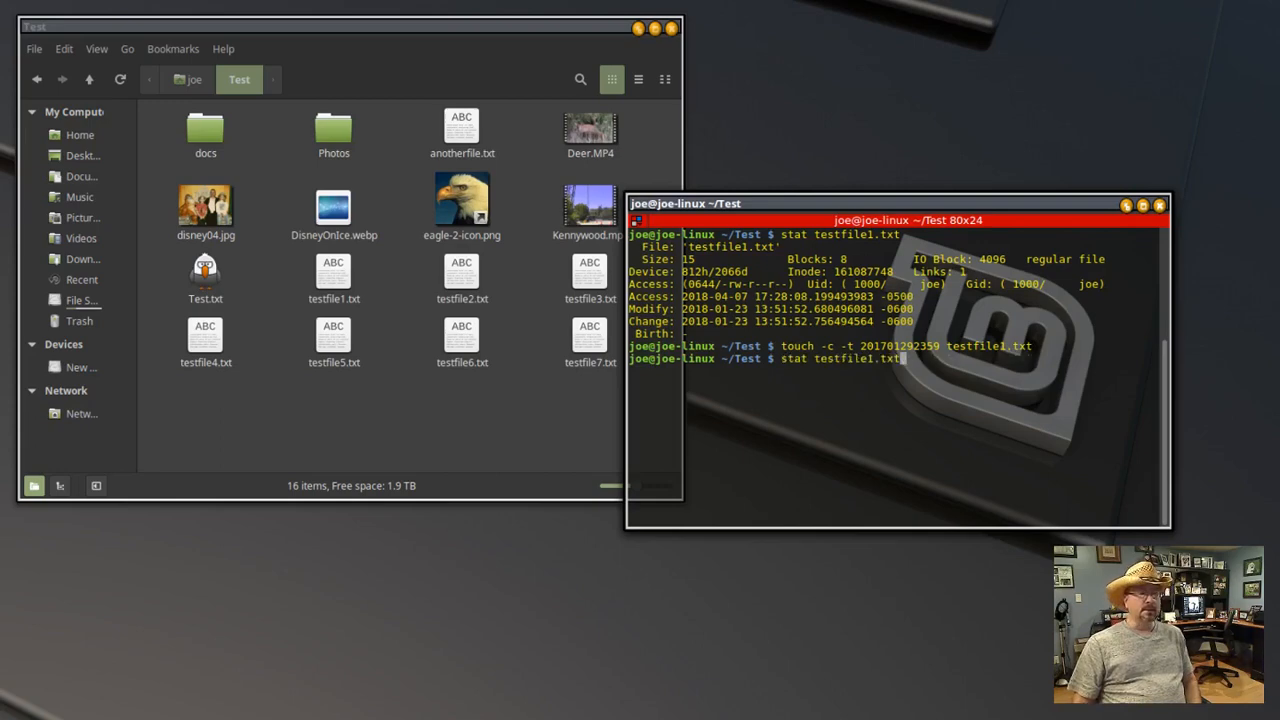